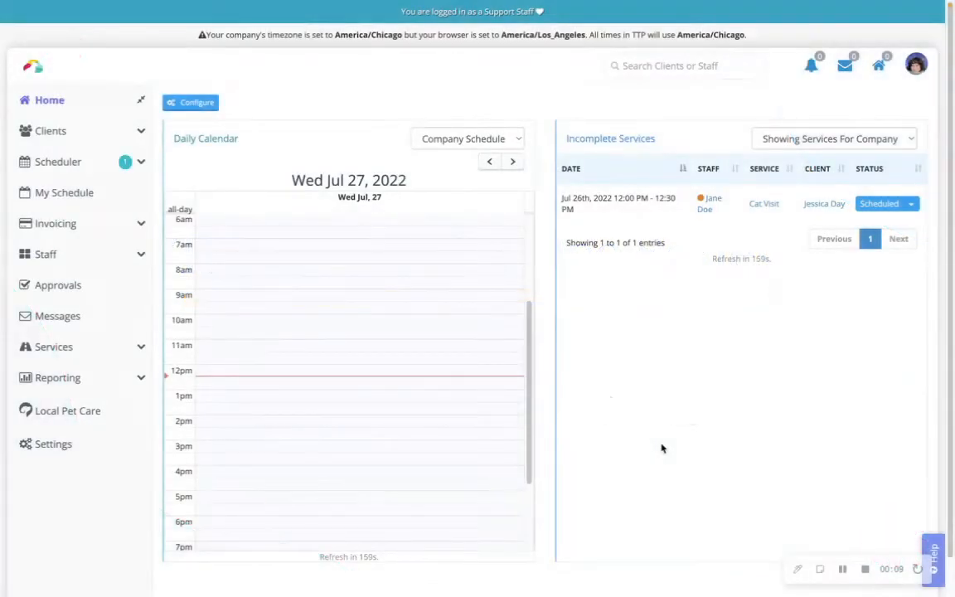
mouse_move(302, 319)
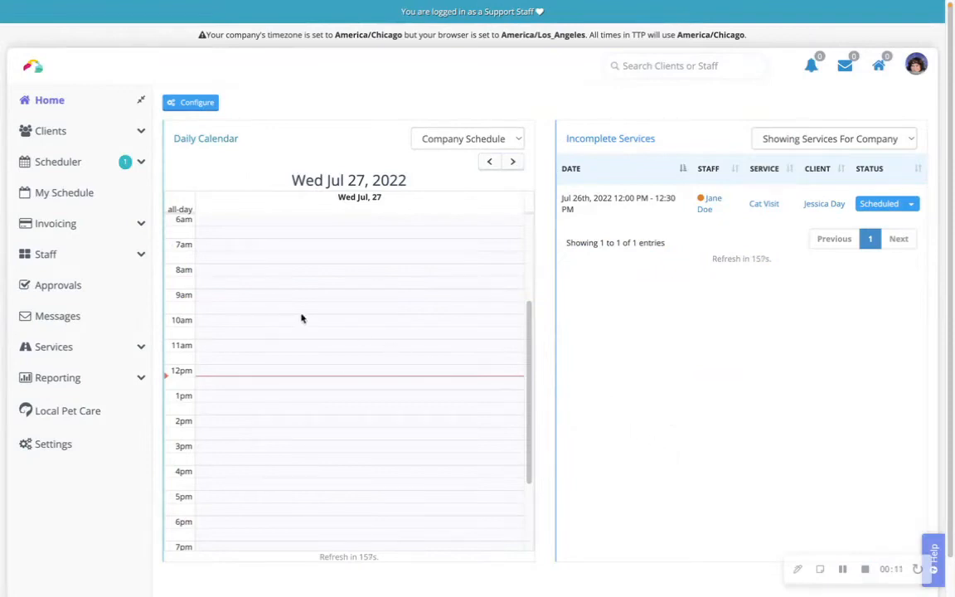
mouse_move(144, 255)
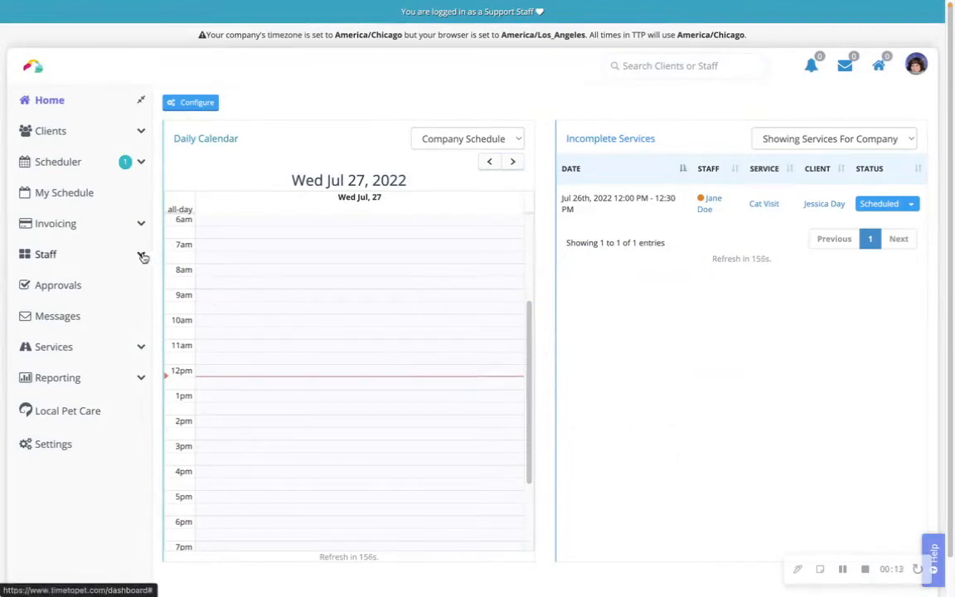
- Expand the Staff menu in the left sidebar
click(46, 254)
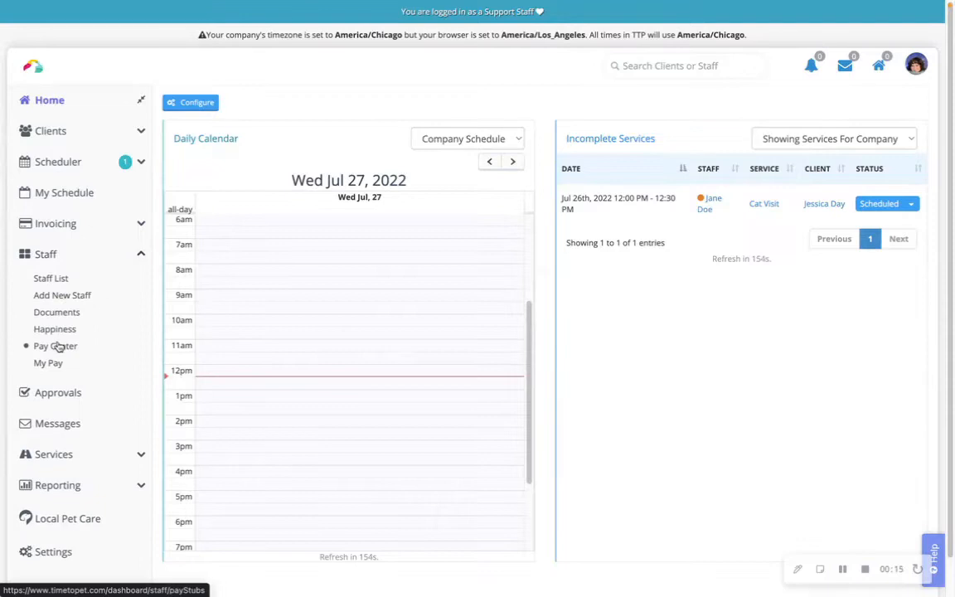
- Go to Pay Center under Staff to see the July 2022 Pay Stubs tab
click(56, 346)
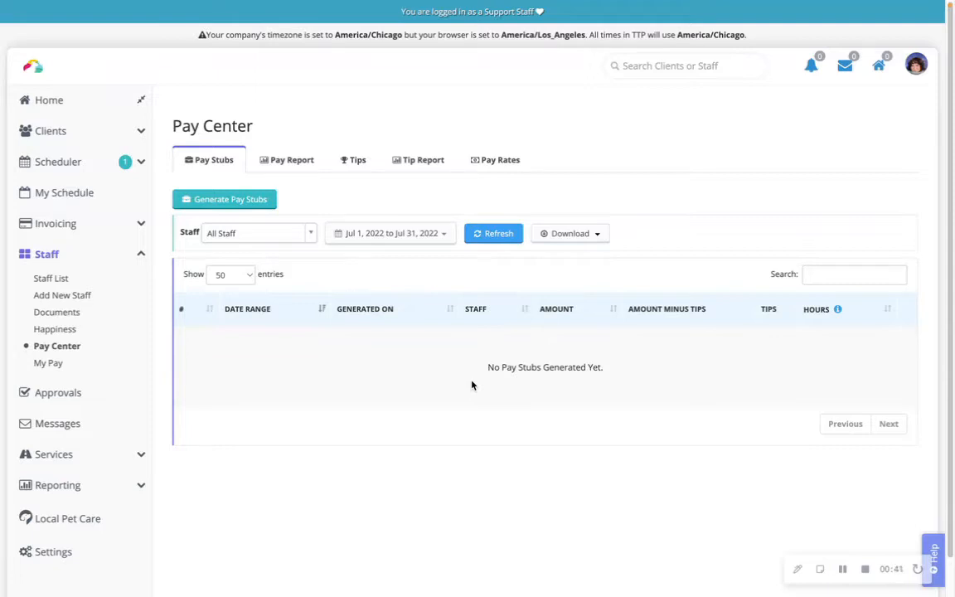
mouse_move(267, 219)
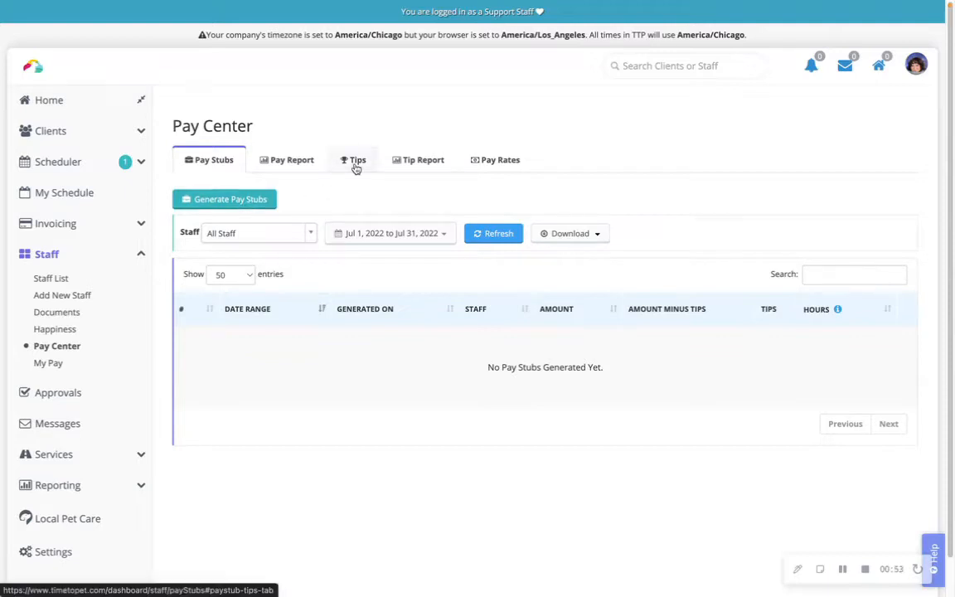
mouse_move(285, 200)
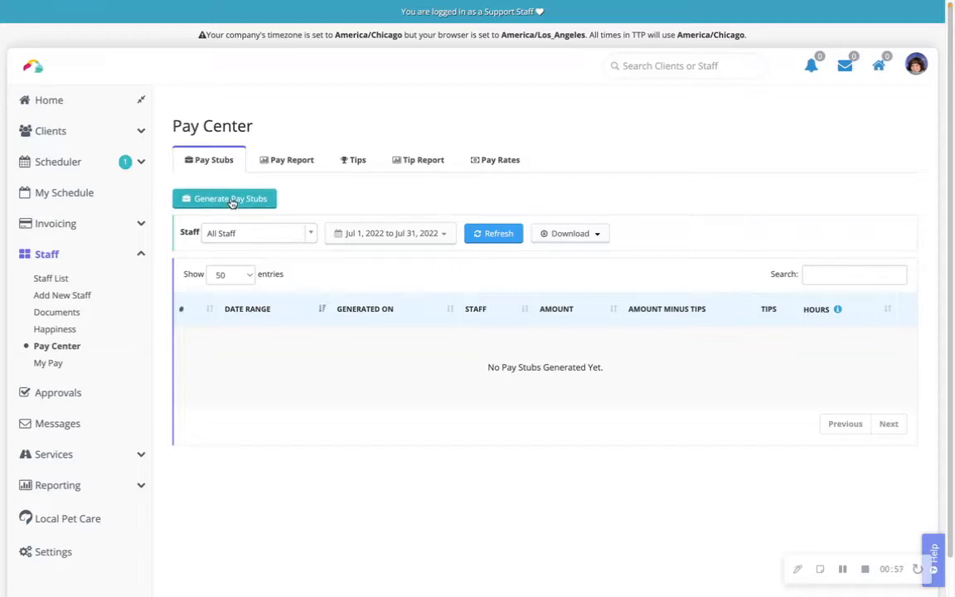
- Start Generate Pay Stubs for the Jul 24–30, 2022 period
click(224, 198)
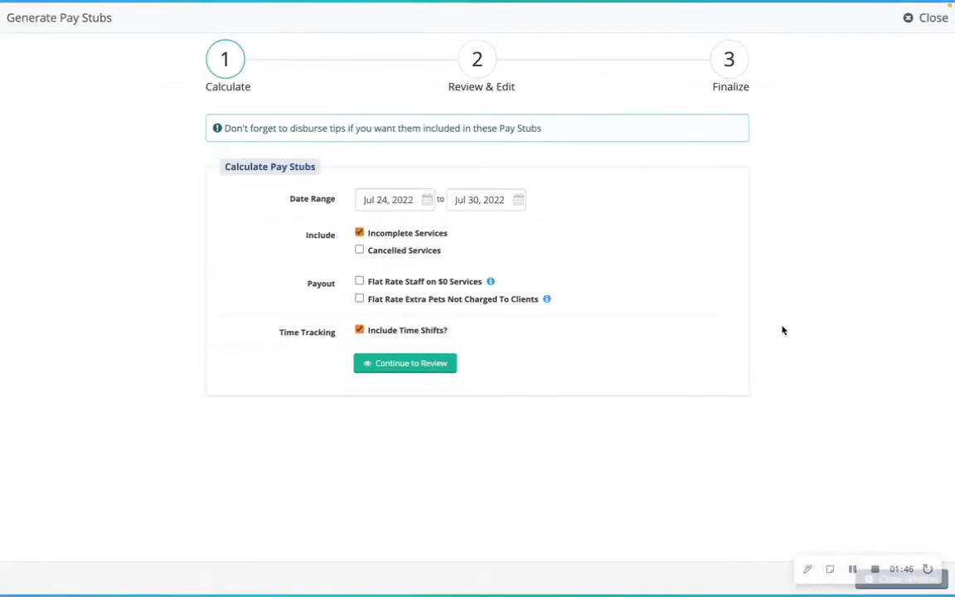
mouse_move(709, 319)
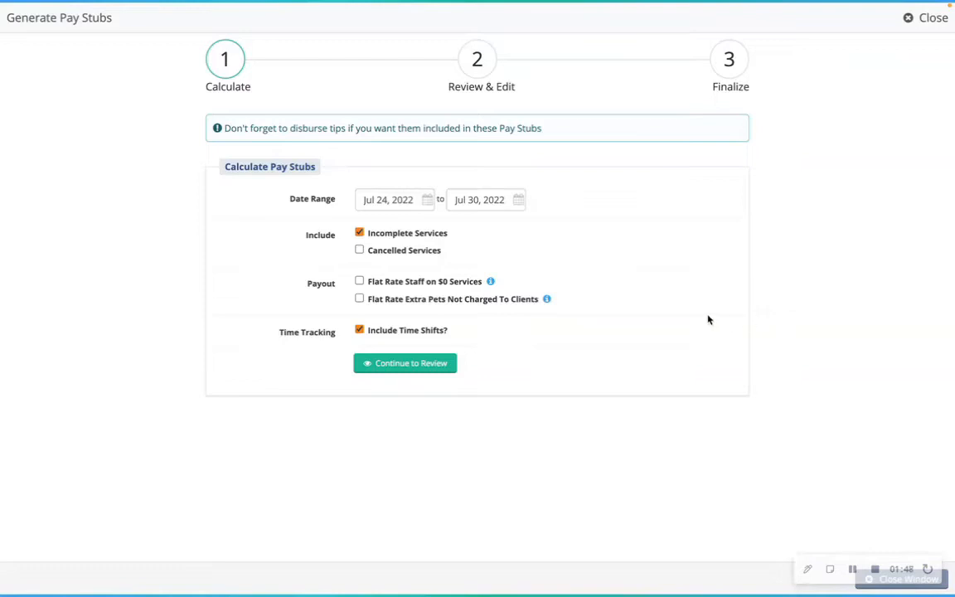
mouse_move(650, 297)
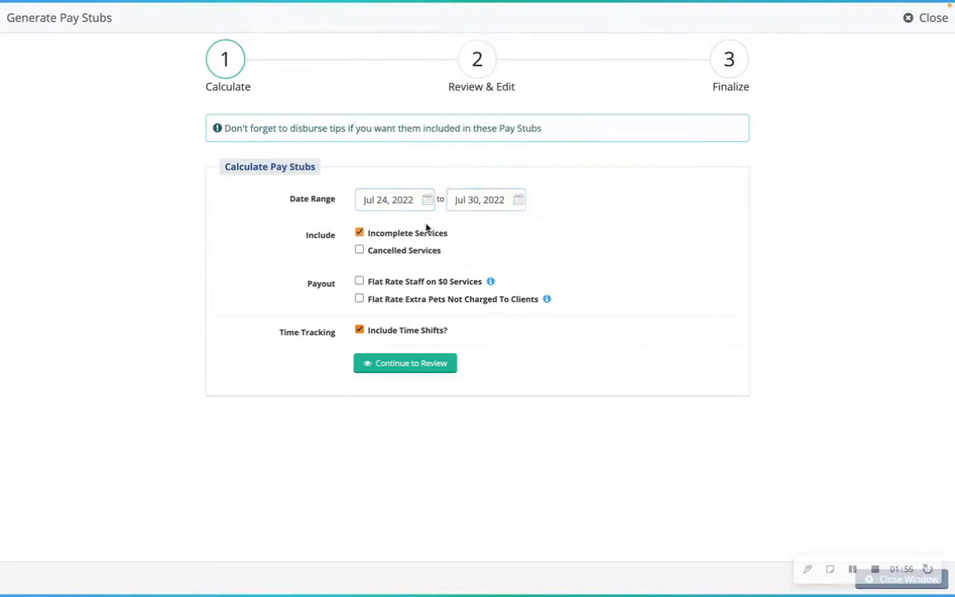
mouse_move(460, 255)
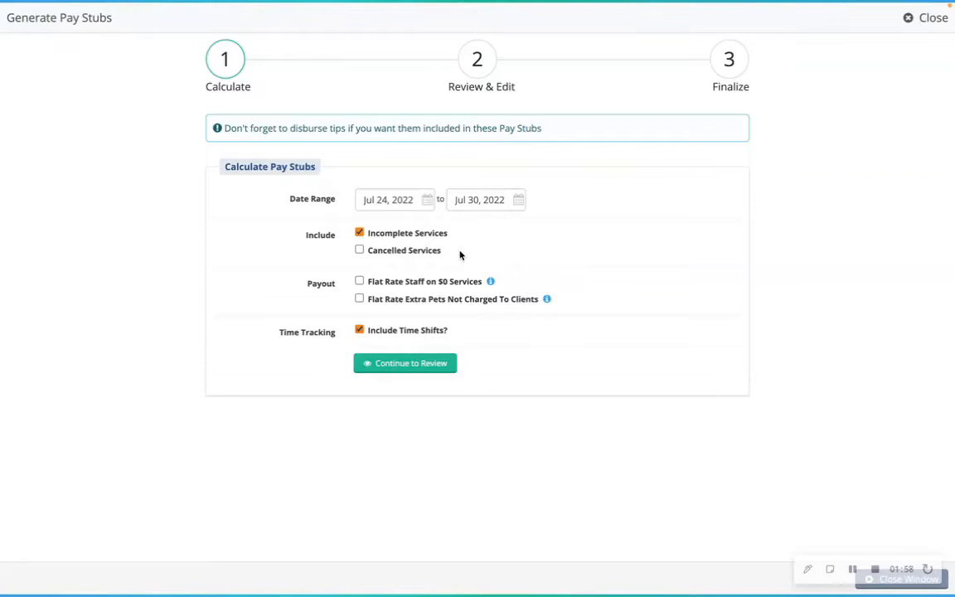
mouse_move(464, 298)
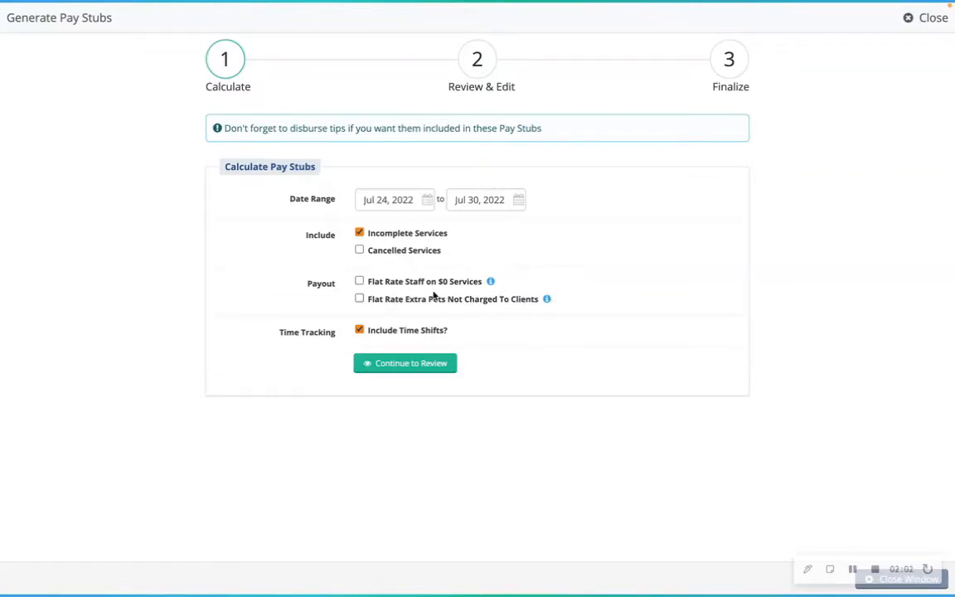
mouse_move(466, 334)
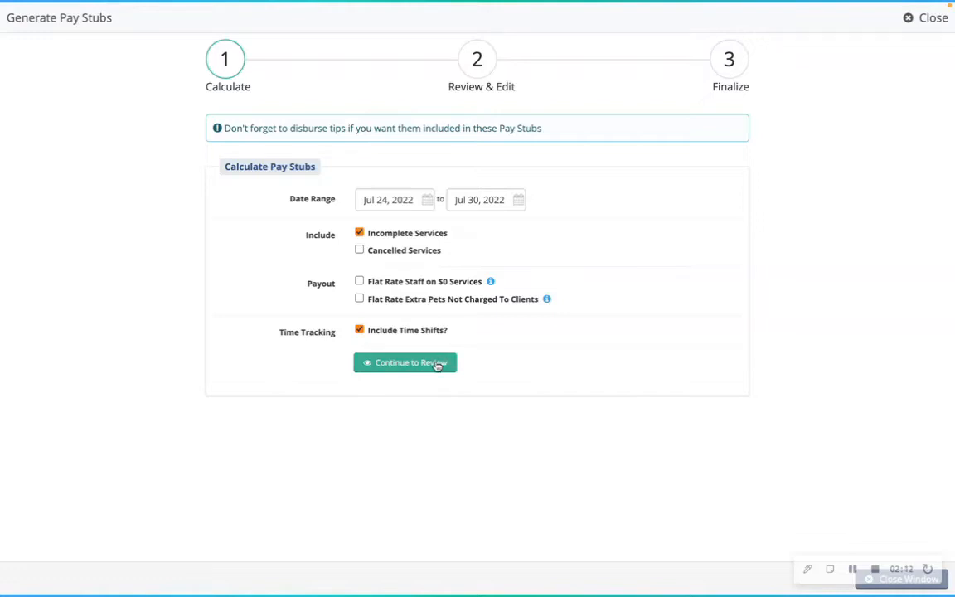
- Continue to the Review & Edit step showing Jane Doe and Test Staff at $67.00
click(405, 362)
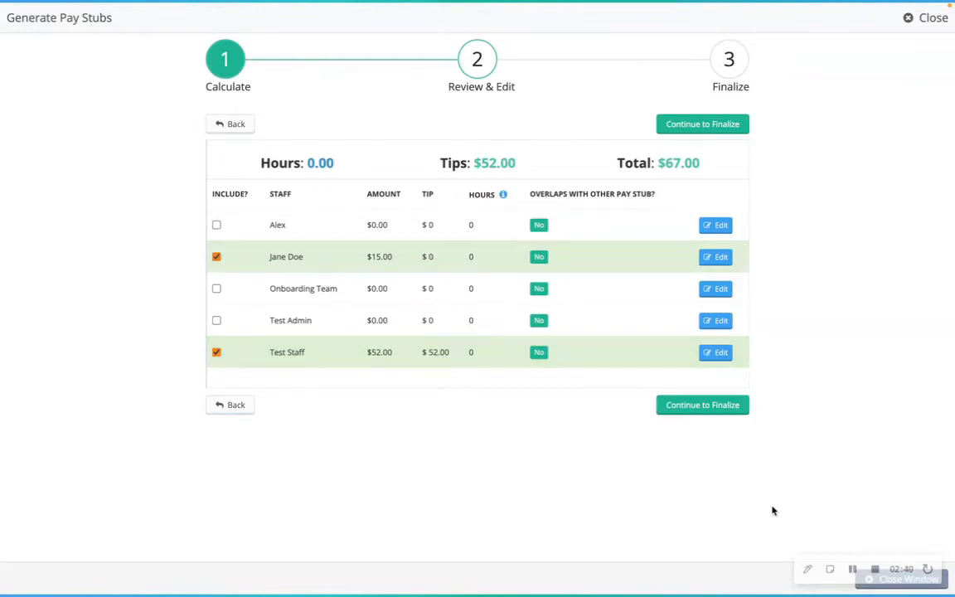
mouse_move(245, 310)
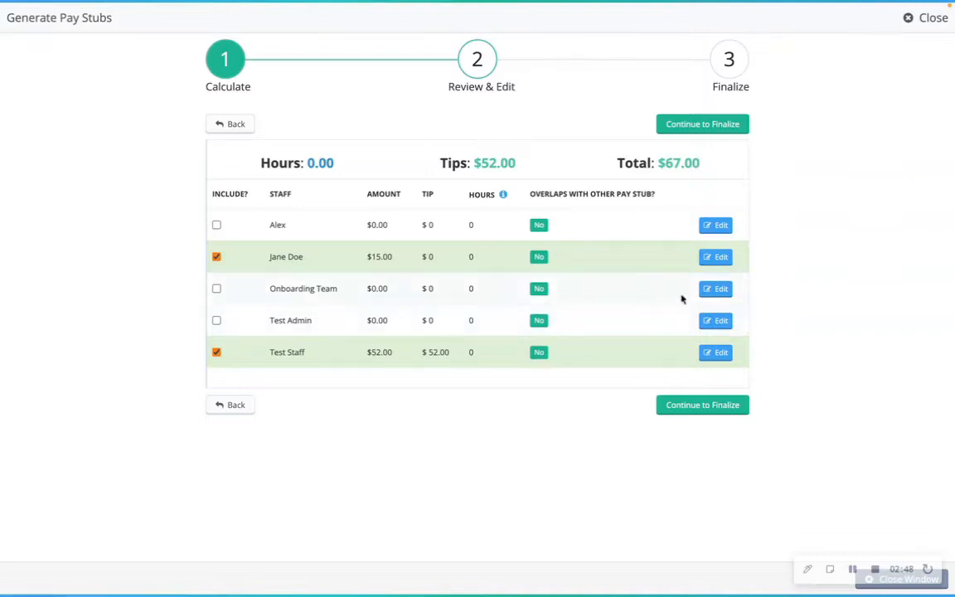
- Add a $15 custom 'Test' item to Jane Doe's stub and save it
click(714, 256)
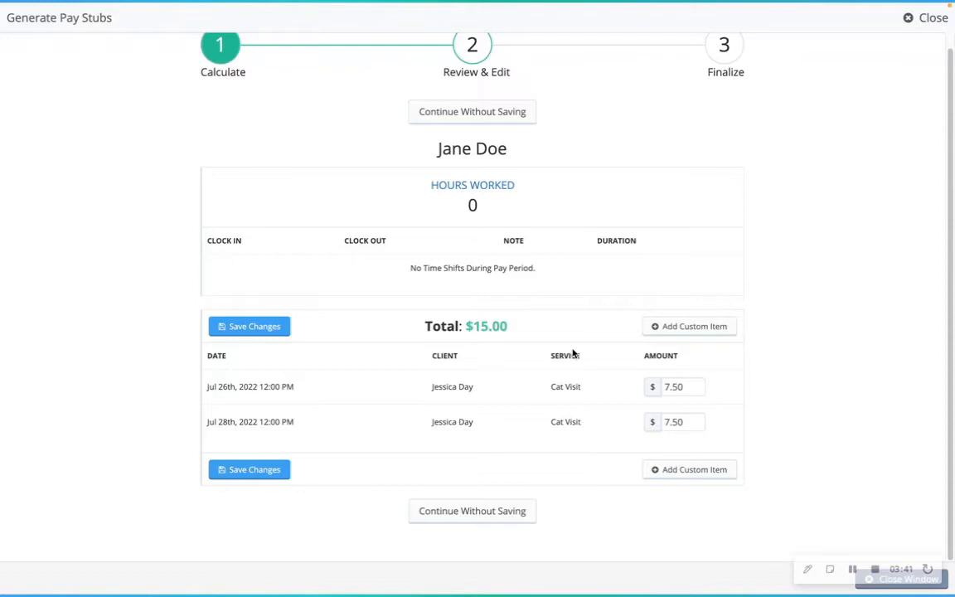
mouse_move(701, 348)
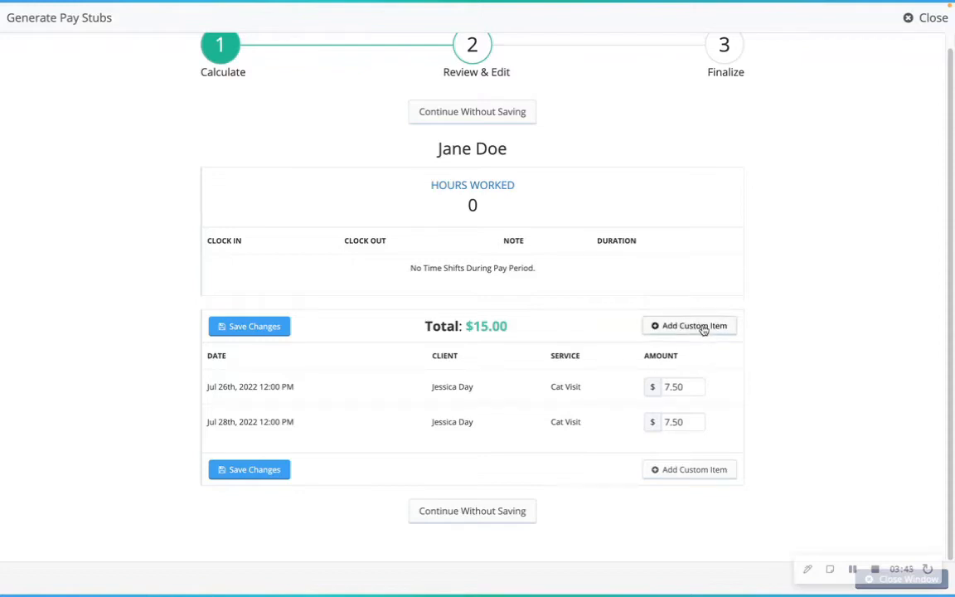
click(689, 325)
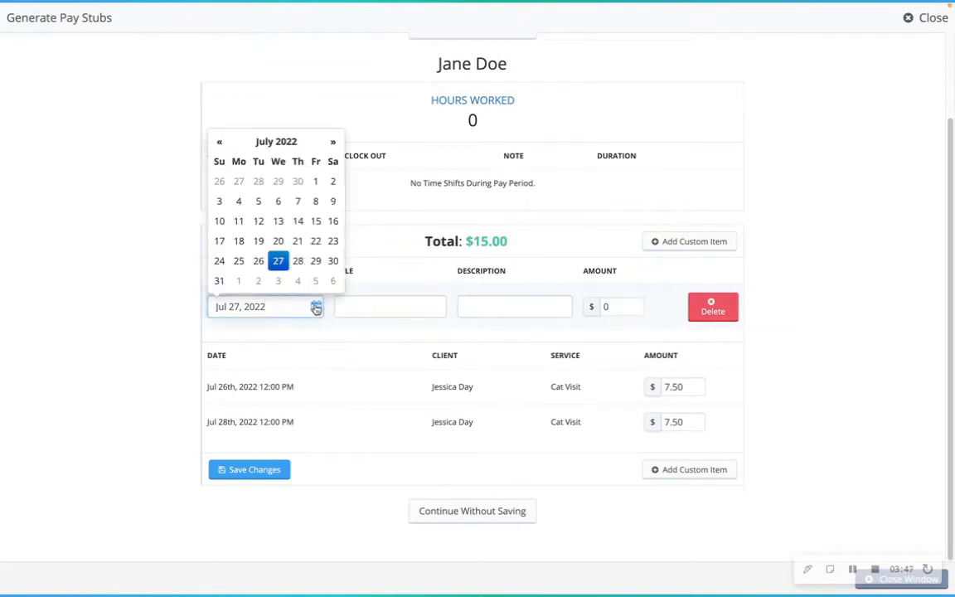
text(Test)
click(622, 307)
text(1)
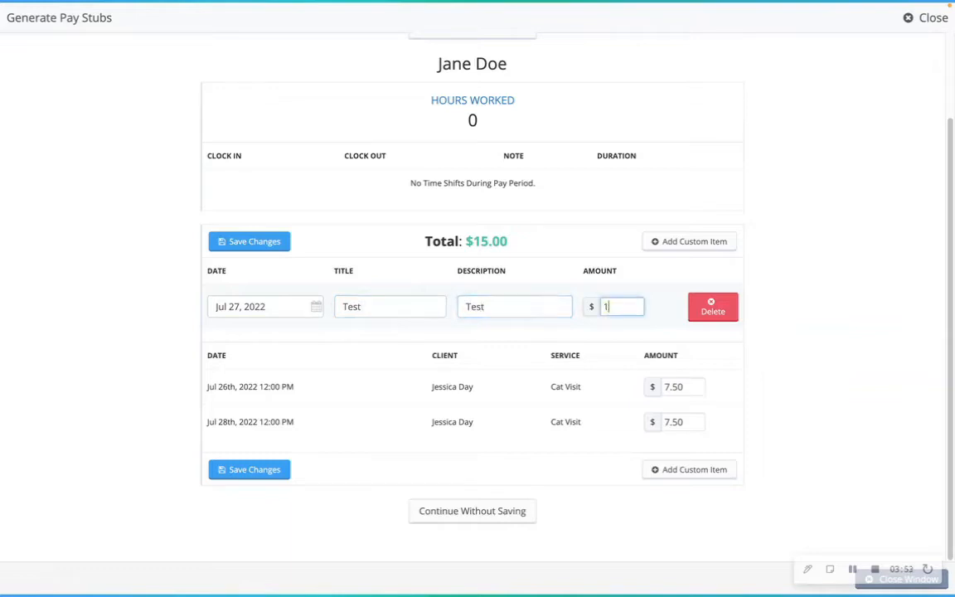
text(5)
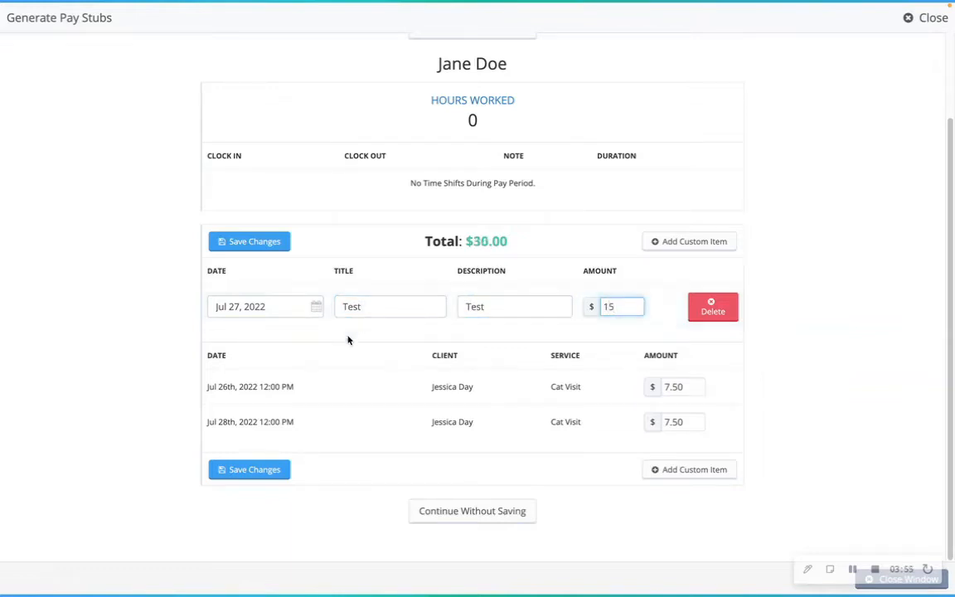
mouse_move(526, 382)
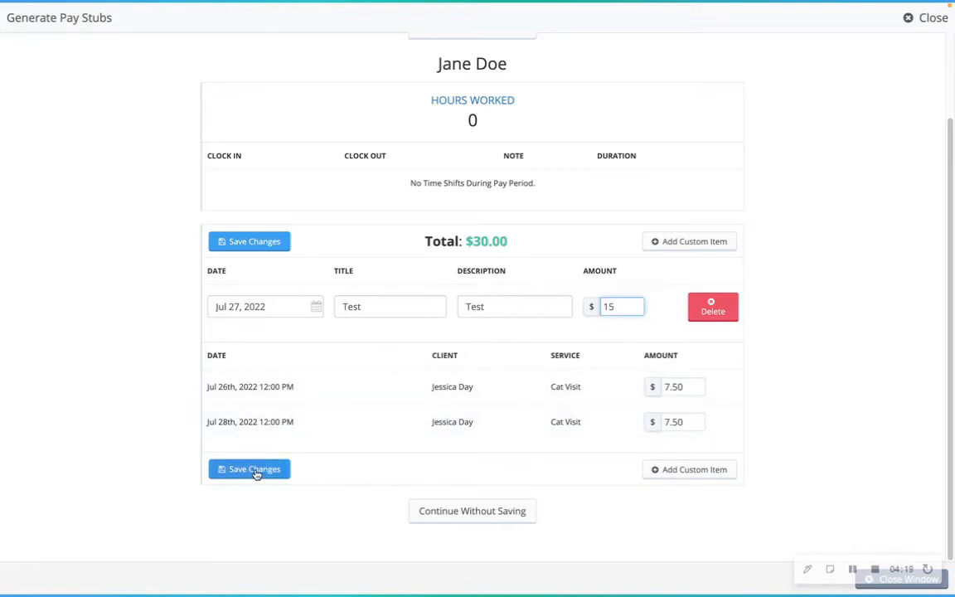
click(248, 468)
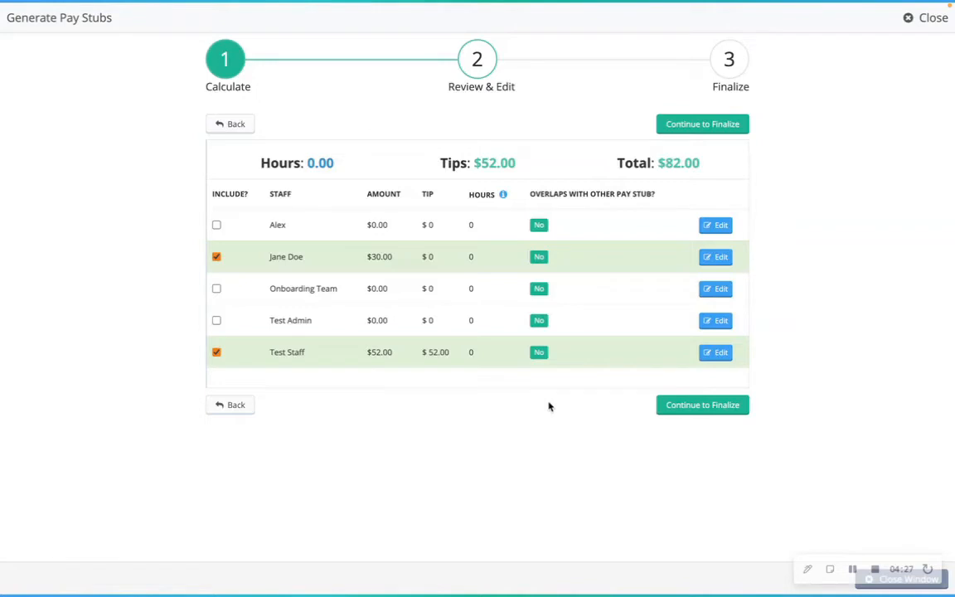
mouse_move(702, 404)
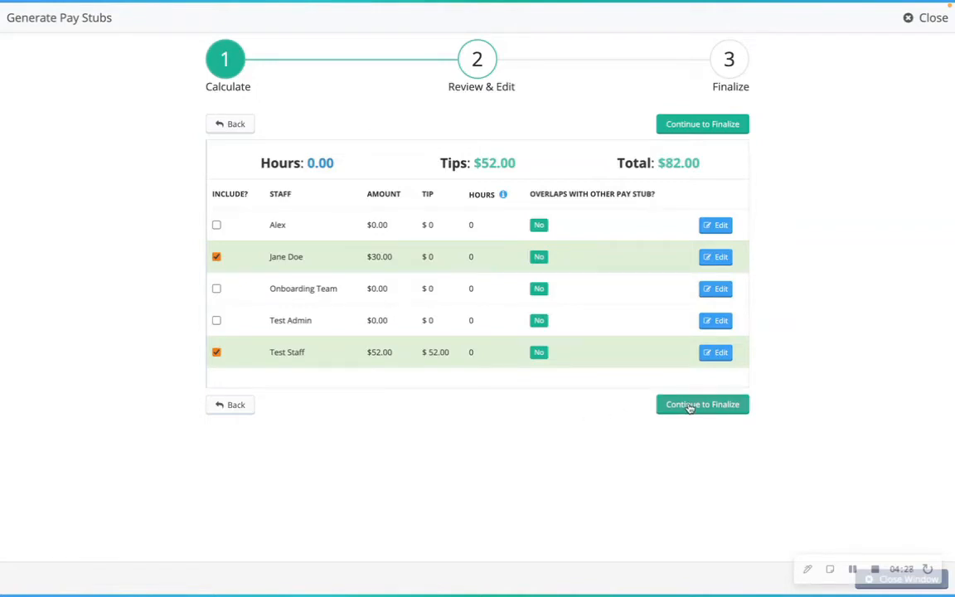
- Continue to the Finalize step for 2 pay stubs totaling $82.00
click(702, 403)
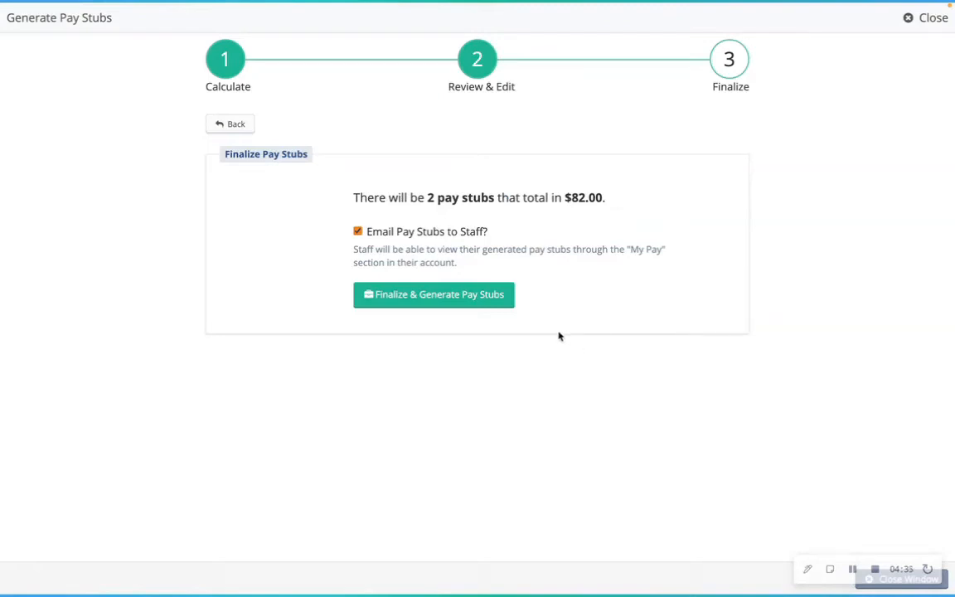
mouse_move(472, 253)
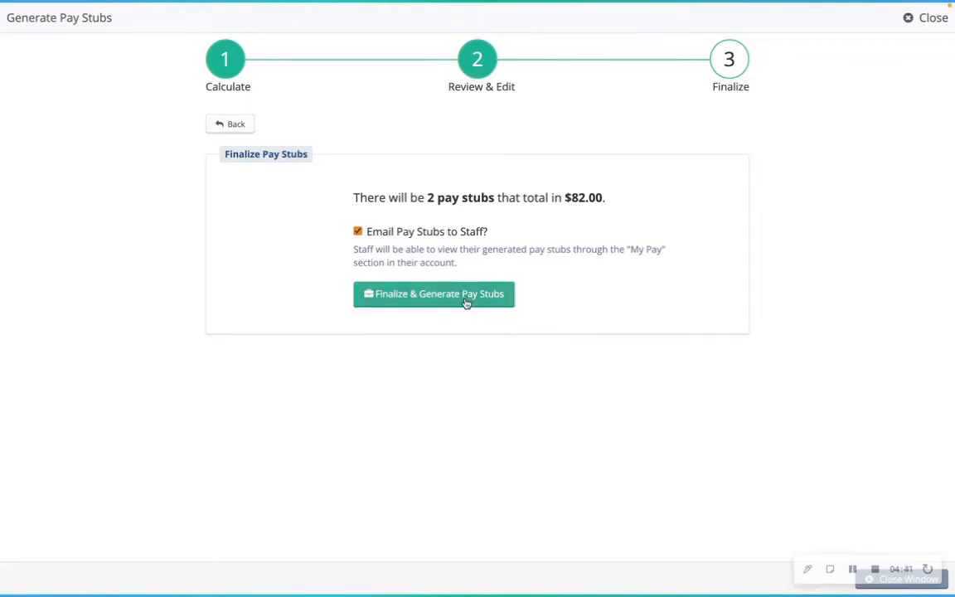
- Generate both pay stubs, close the wizard and success notice, then open Test Staff
click(433, 293)
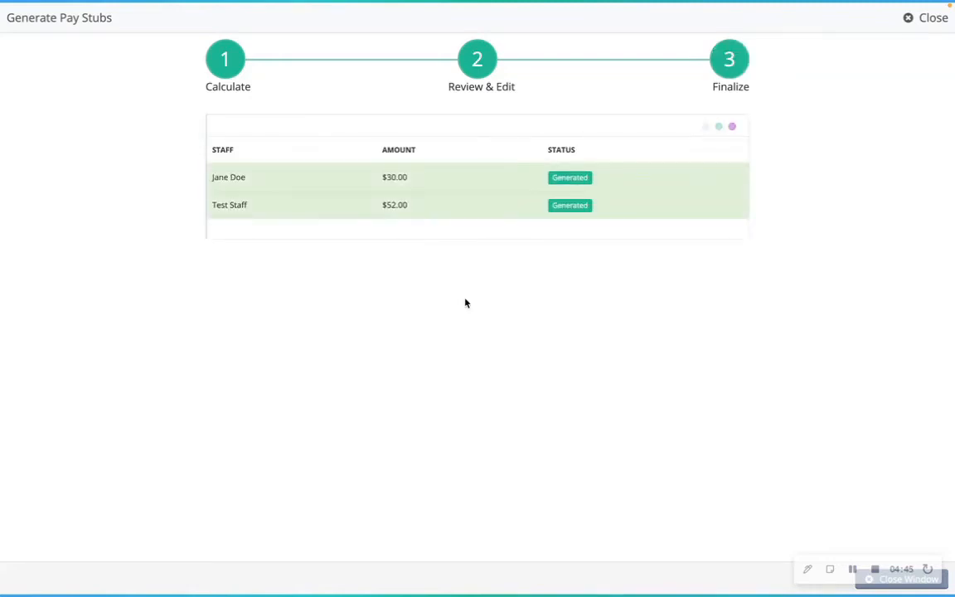
click(933, 17)
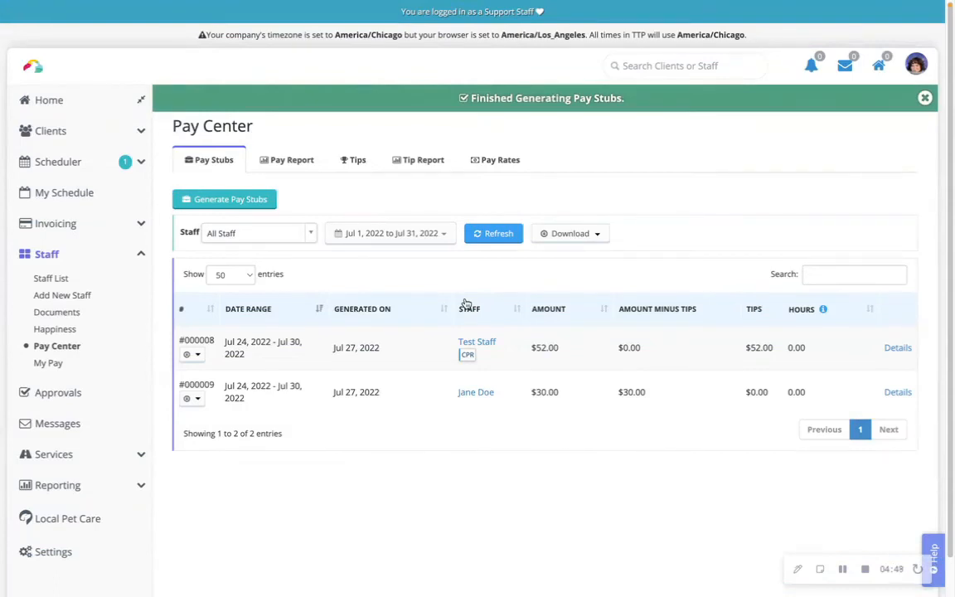
click(925, 97)
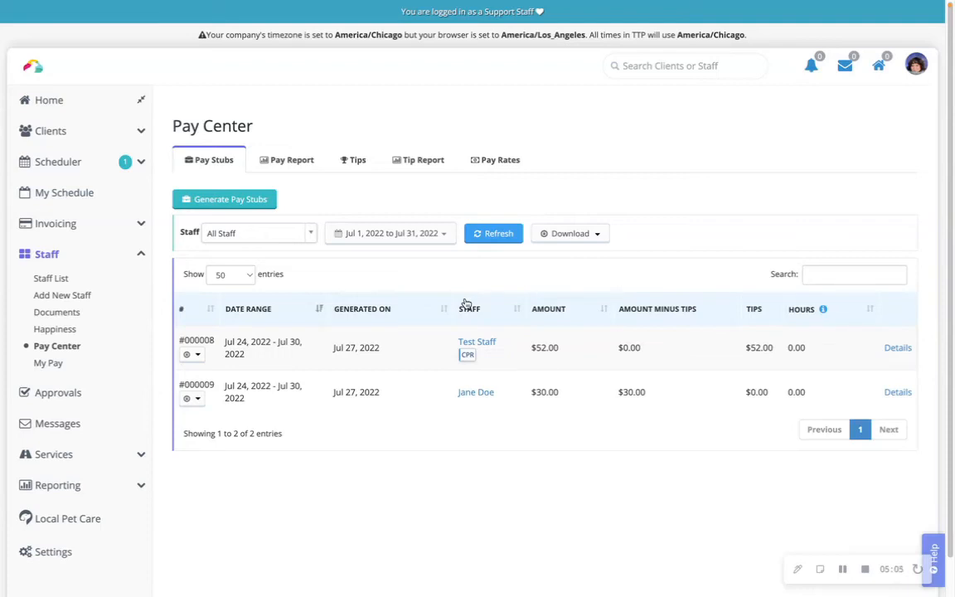
mouse_move(499, 323)
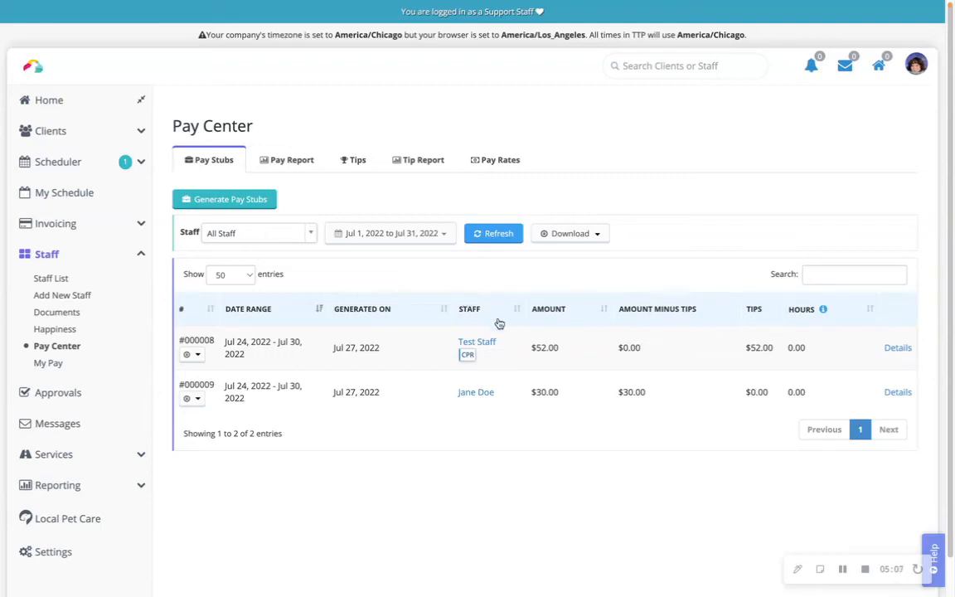
mouse_move(477, 341)
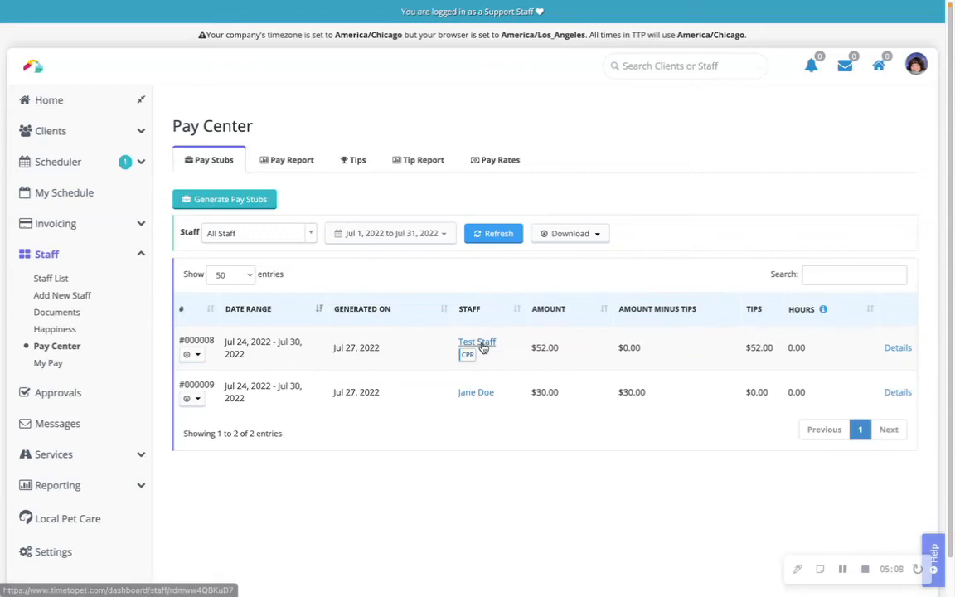
click(476, 341)
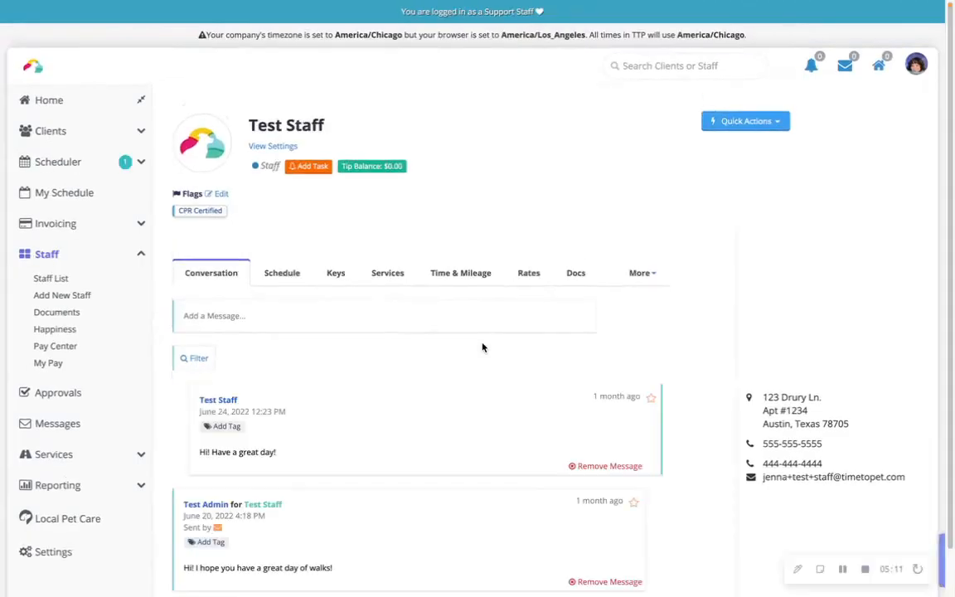
- Review Test Staff's $52.00 pay stub, then return to the Staff List
click(640, 272)
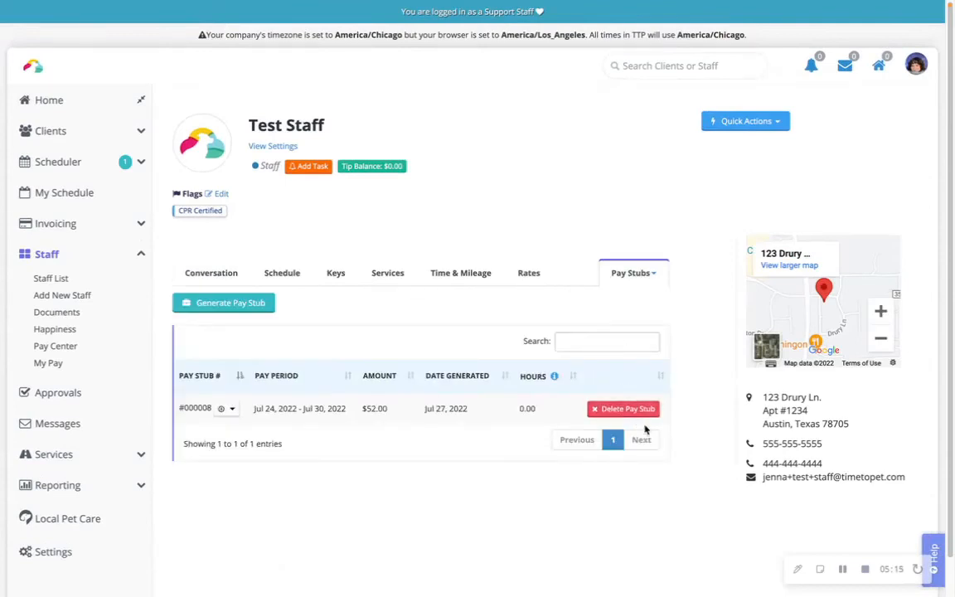
mouse_move(650, 491)
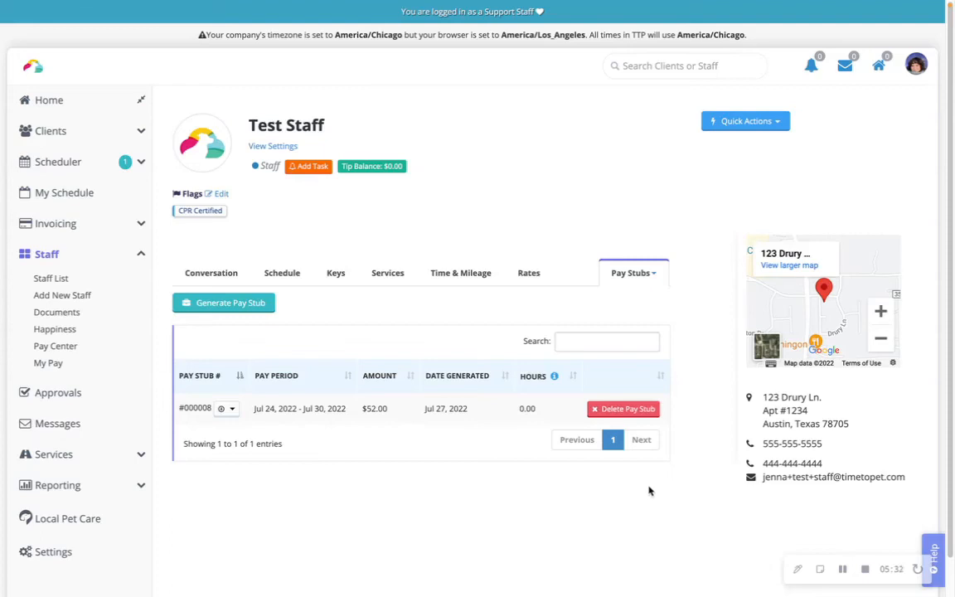
mouse_move(636, 495)
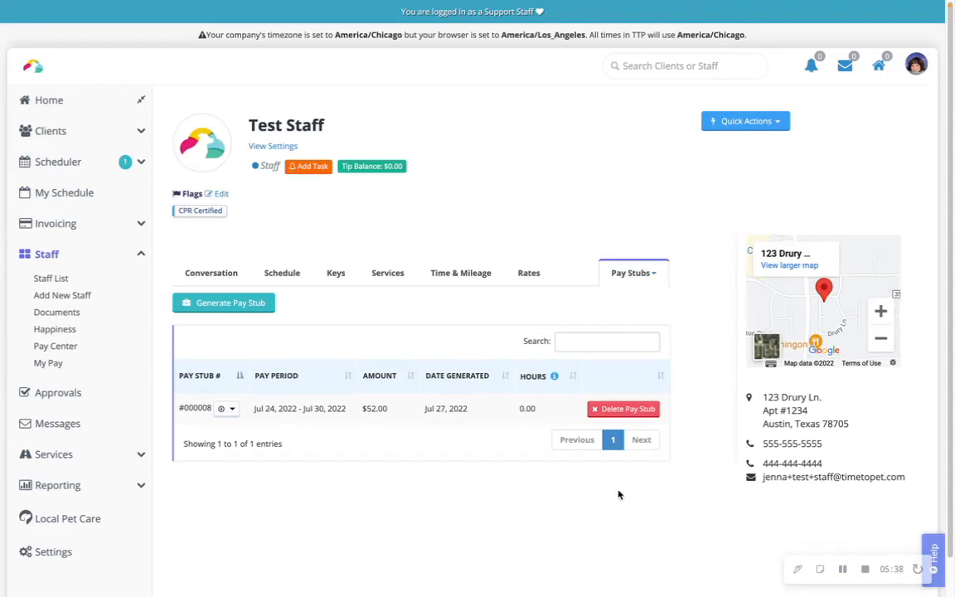
mouse_move(168, 366)
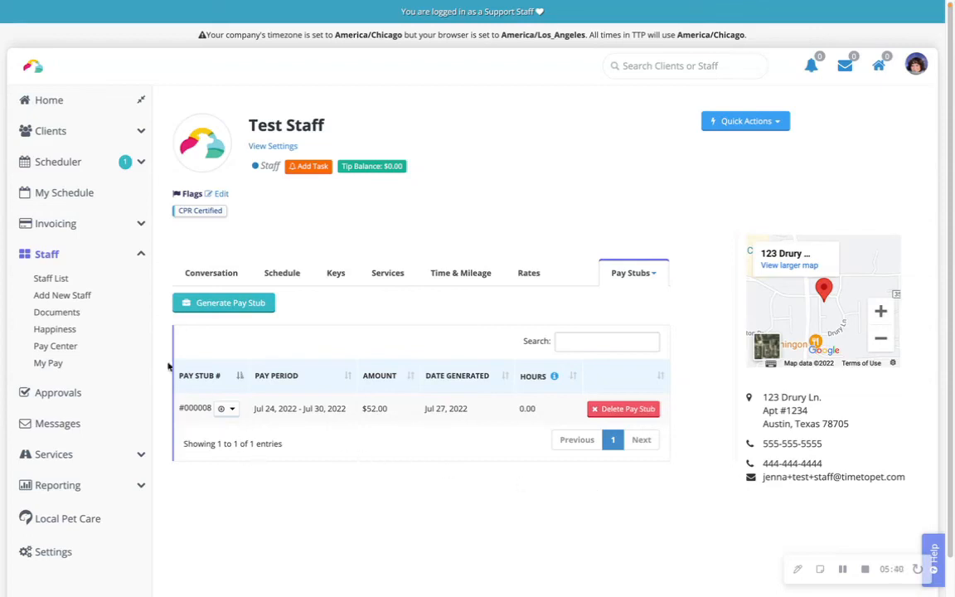
click(50, 278)
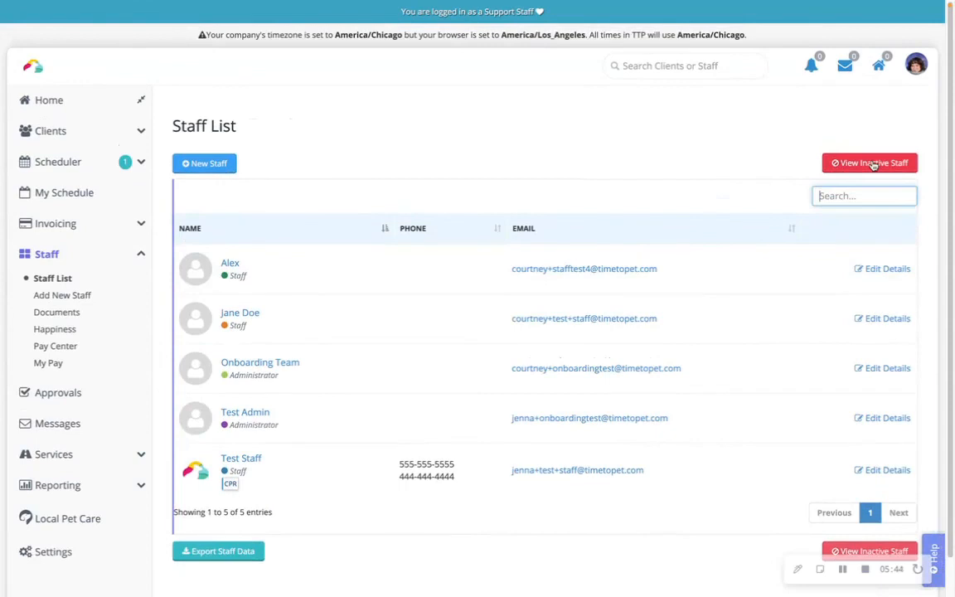
- Show inactive staff and open Taylor's Pay Stubs section
click(869, 162)
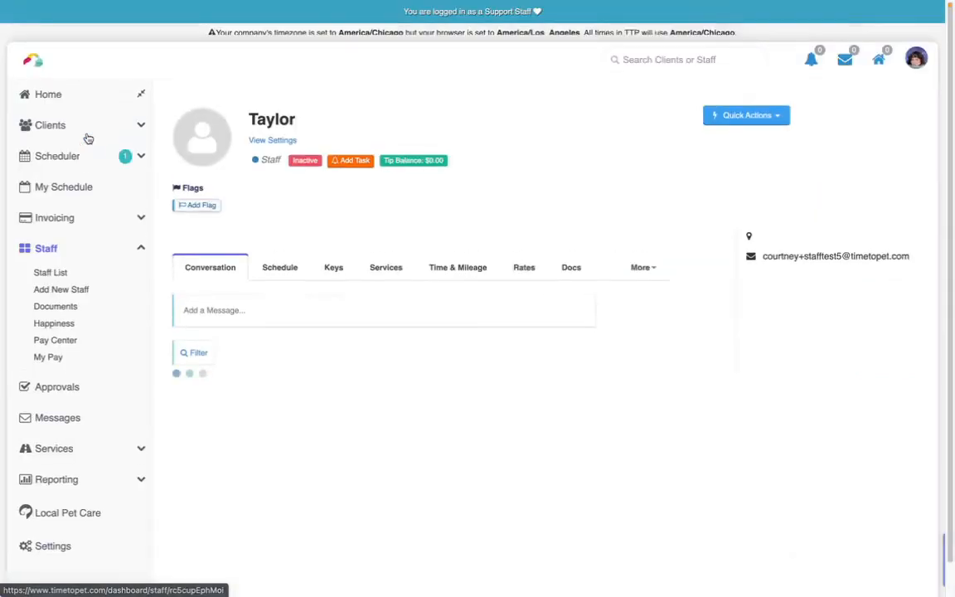
click(639, 267)
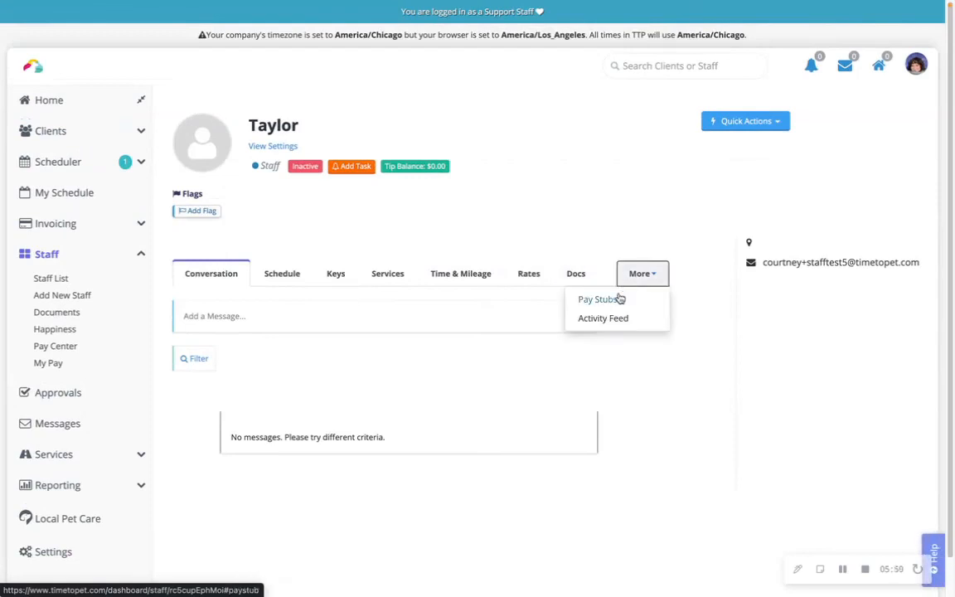
click(600, 299)
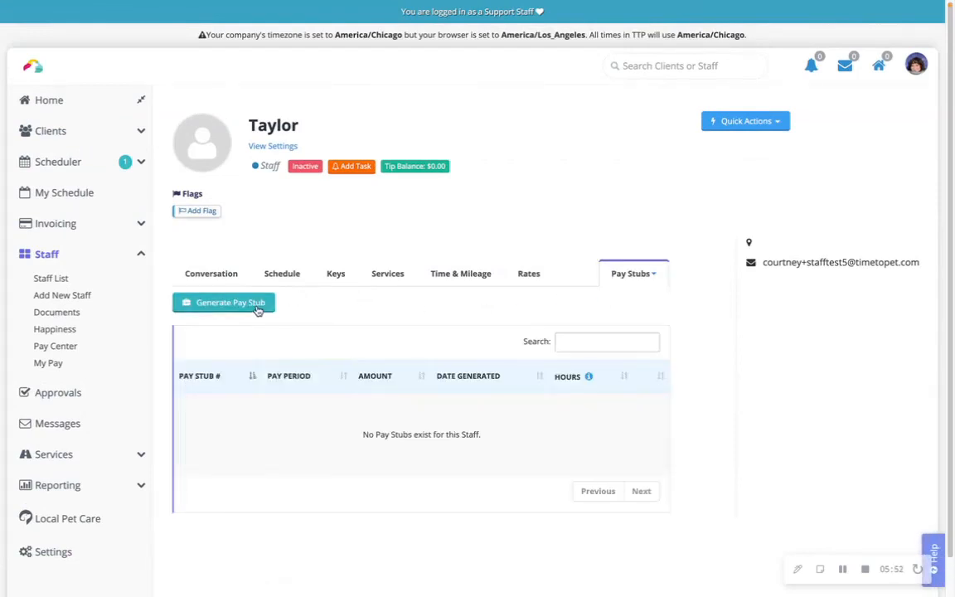